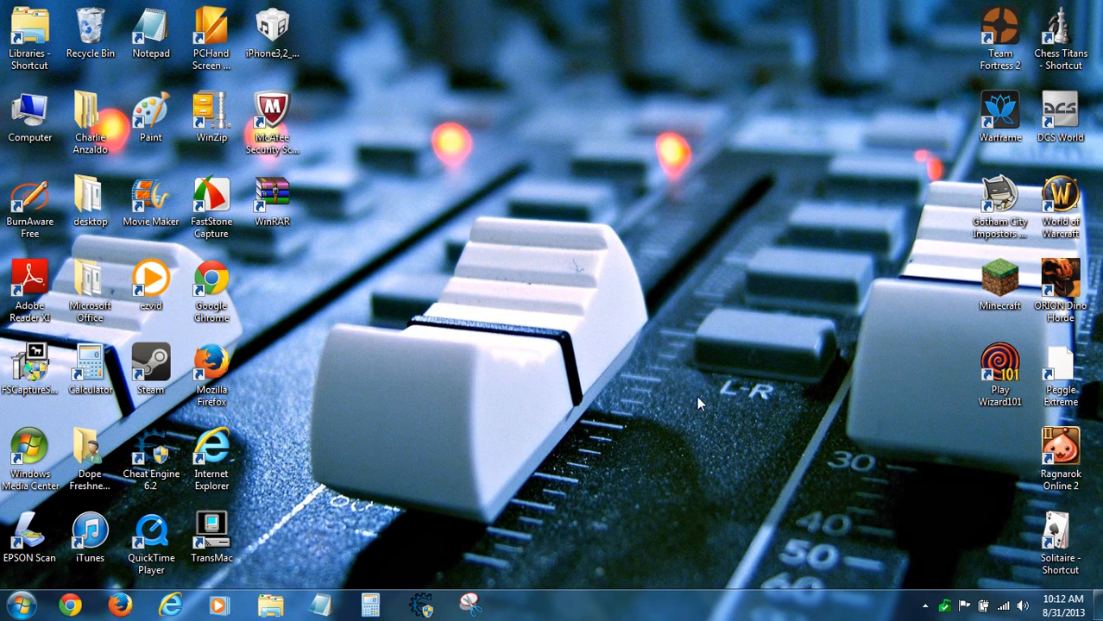
{"action": "mouse_move", "coordinate": [532, 218]}
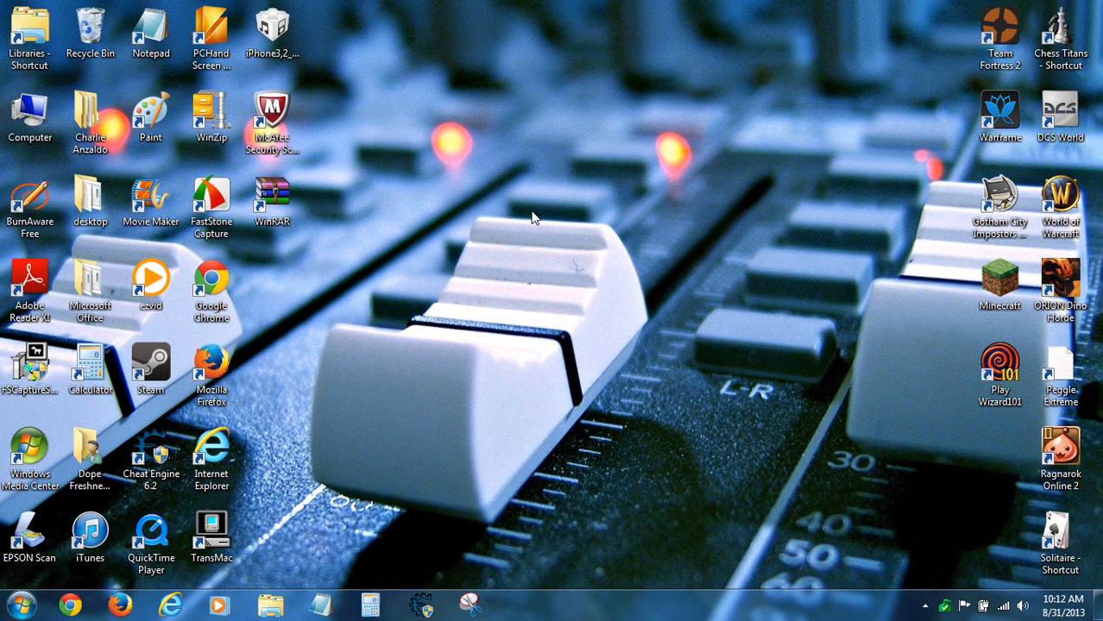
{"action": "mouse_move", "coordinate": [779, 297]}
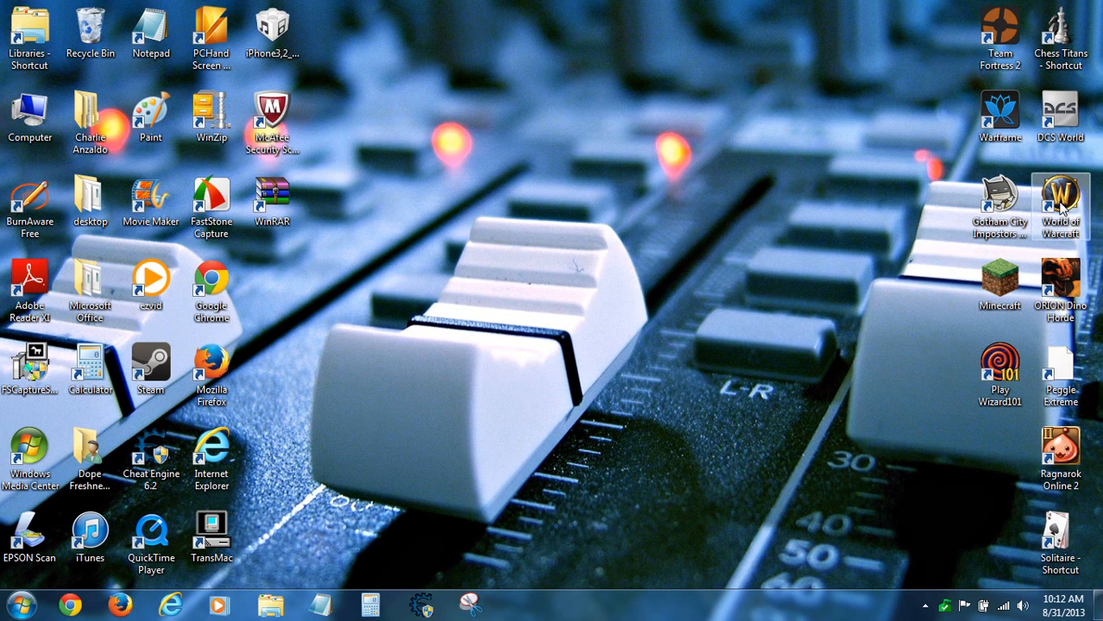
{"action": "mouse_move", "coordinate": [949, 165]}
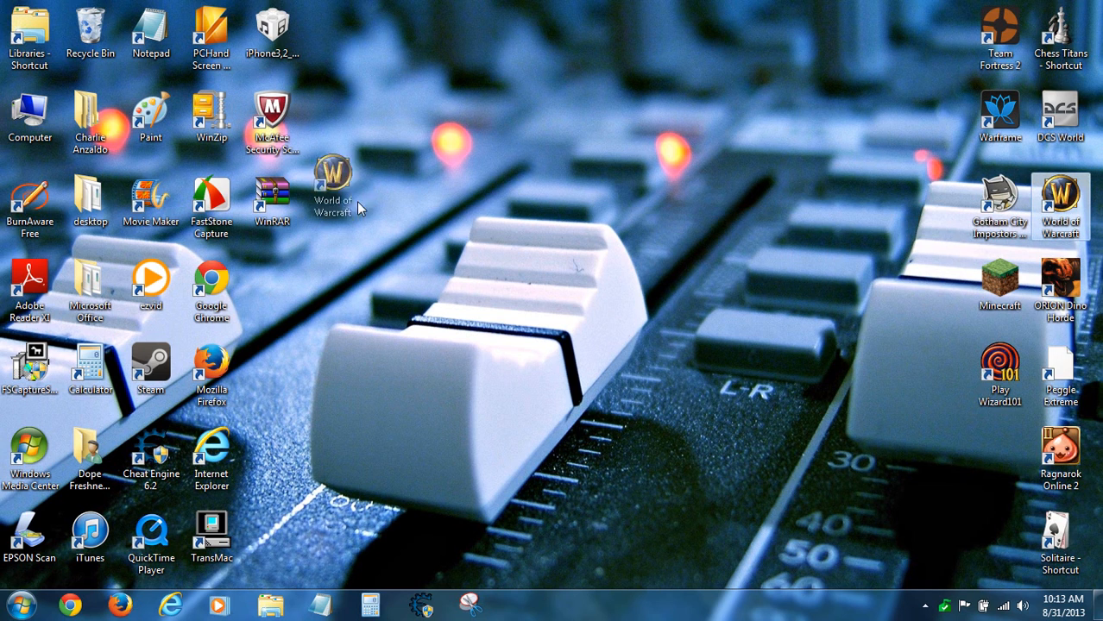
- Append -windowed to the World of Warcraft shortcut's target in its Properties and save
{"action": "right_click", "coordinate": [577, 190]}
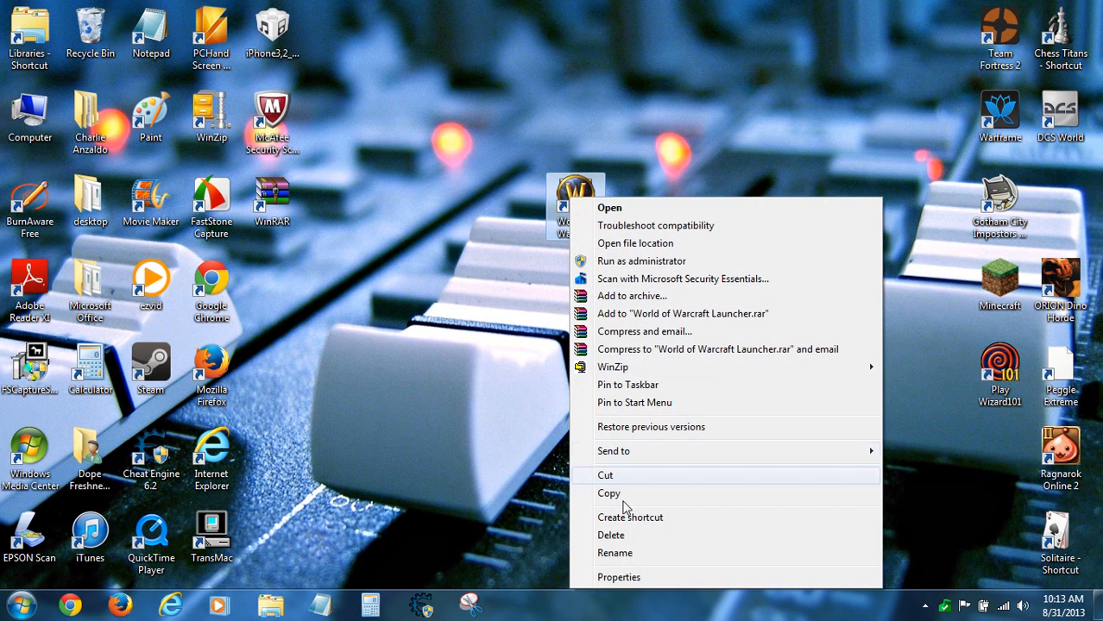
{"action": "left_click", "coordinate": [618, 577]}
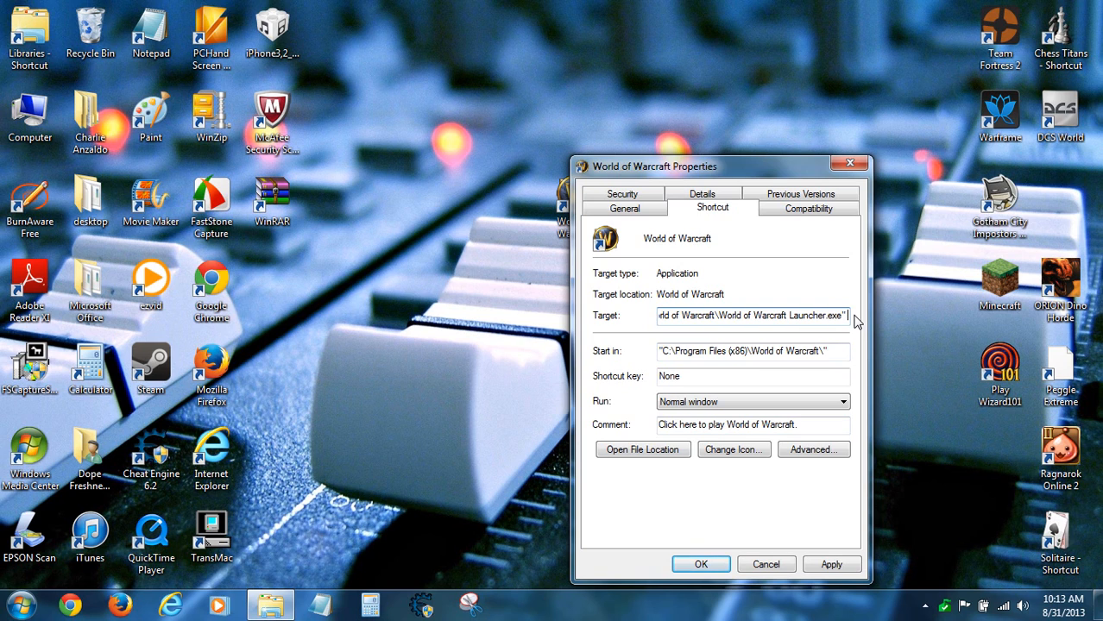
{"action": "type", "text": "-windowed"}
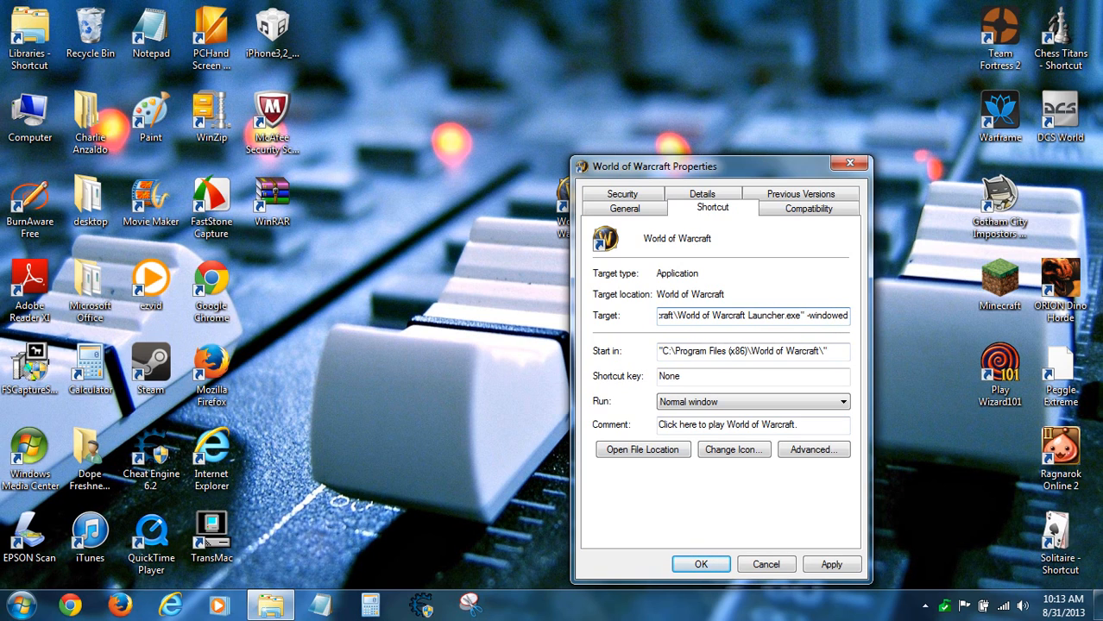
{"action": "left_click", "coordinate": [700, 565]}
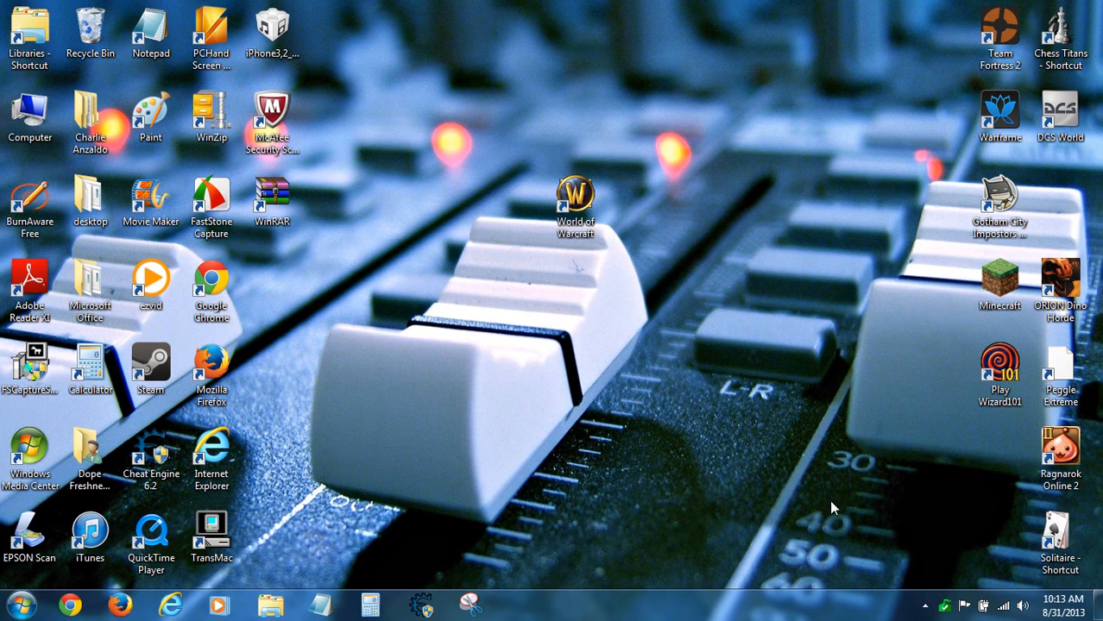
{"action": "mouse_move", "coordinate": [601, 107]}
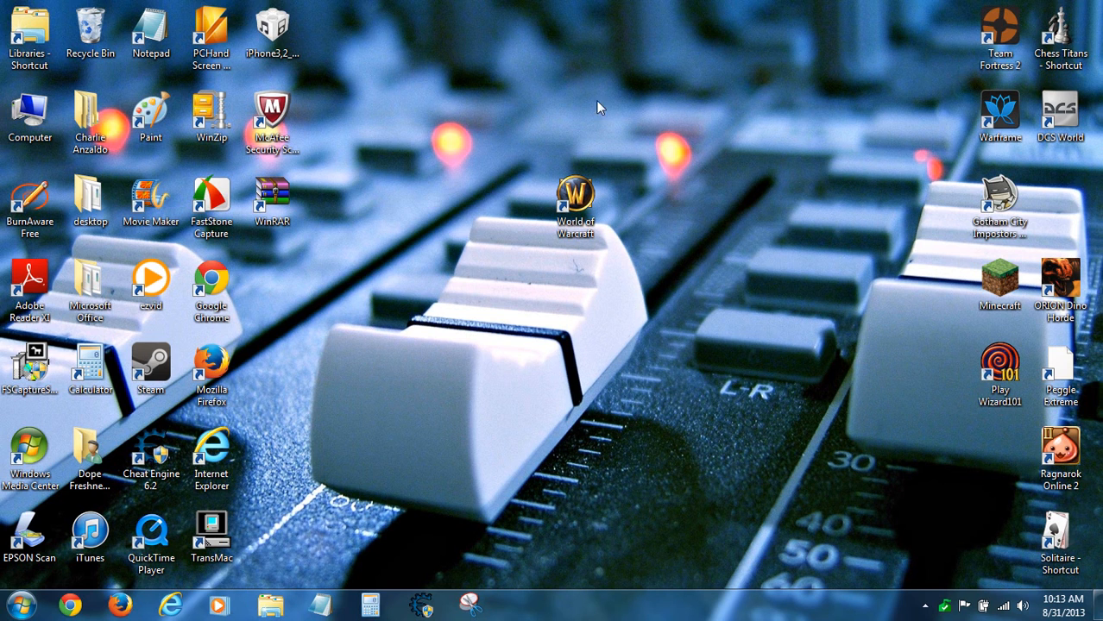
{"action": "mouse_move", "coordinate": [128, 381]}
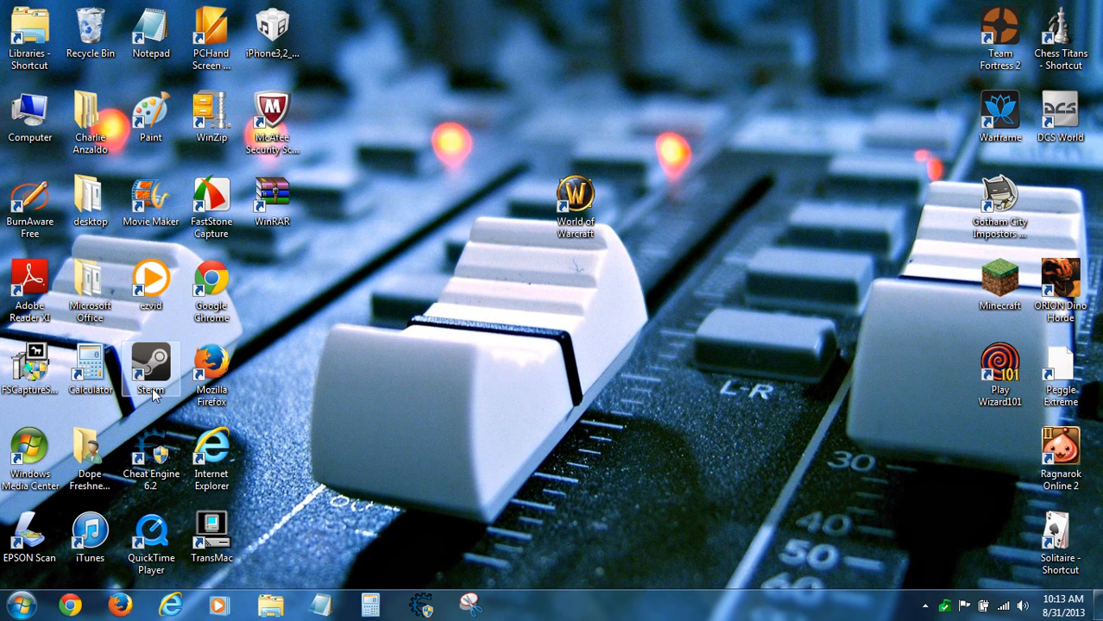
- Launch Steam, select Team Fortress 2 in the Library and bring up its options
{"action": "double_click", "coordinate": [152, 369]}
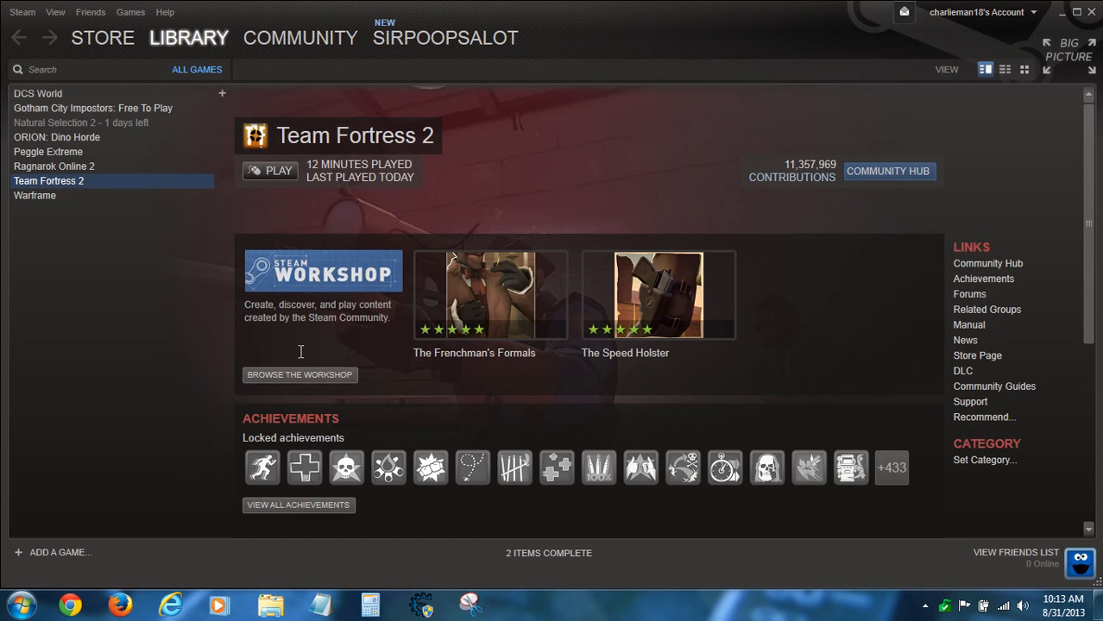
{"action": "mouse_move", "coordinate": [43, 197]}
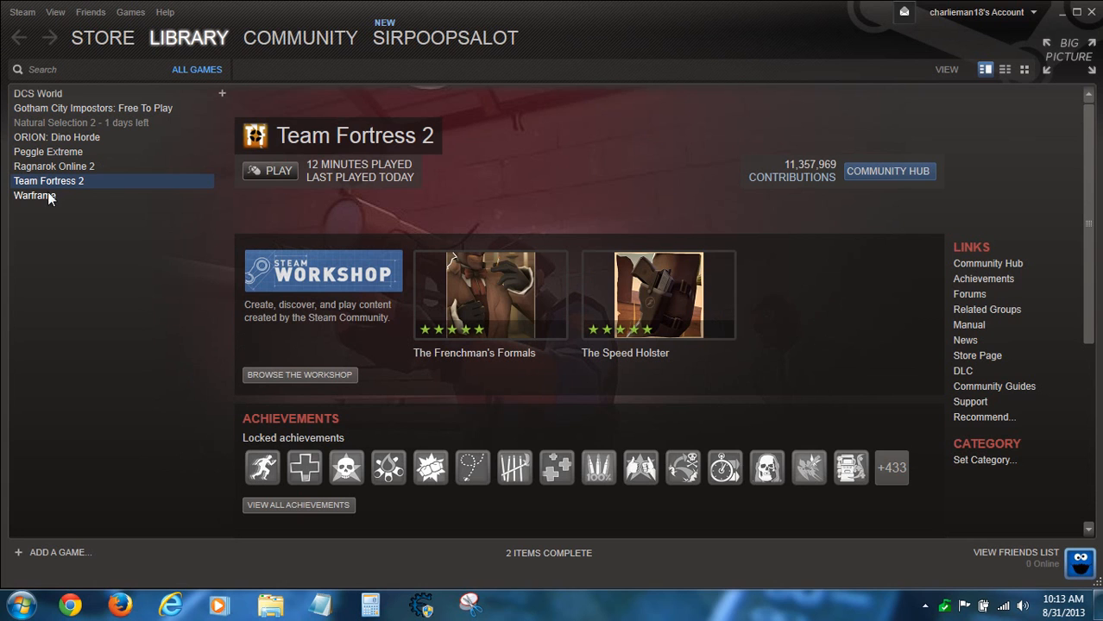
{"action": "left_click", "coordinate": [54, 165]}
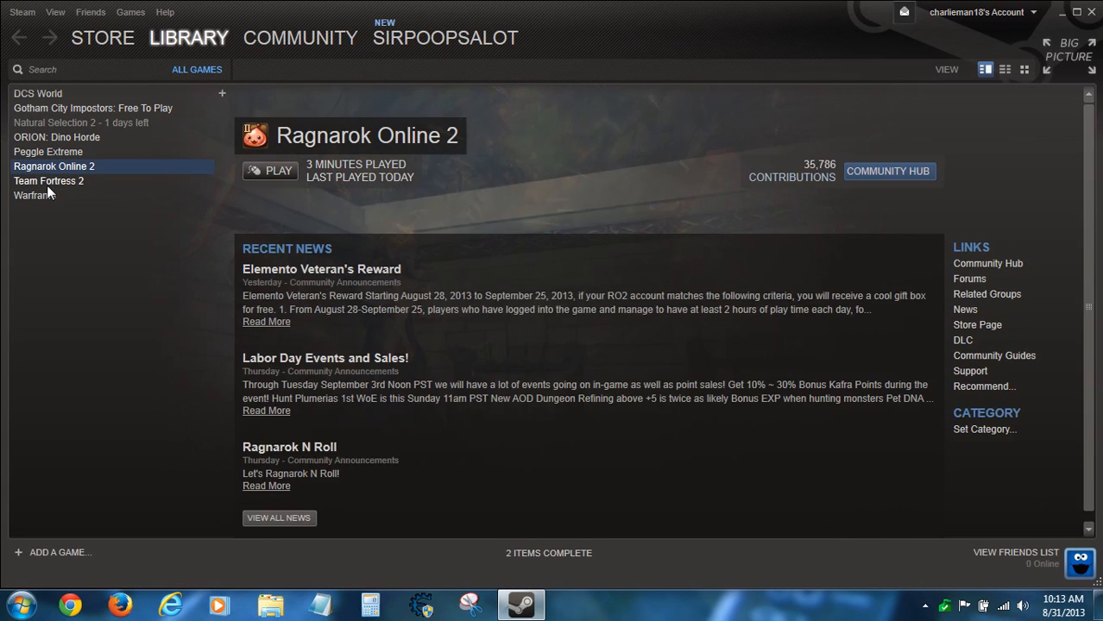
{"action": "left_click", "coordinate": [48, 182]}
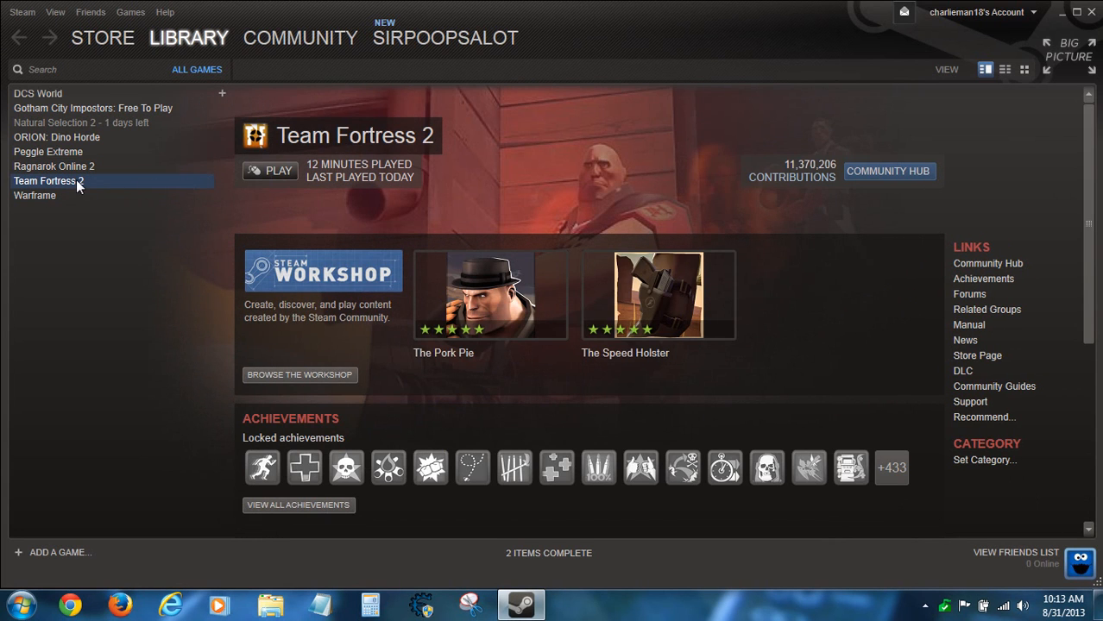
{"action": "right_click", "coordinate": [48, 182]}
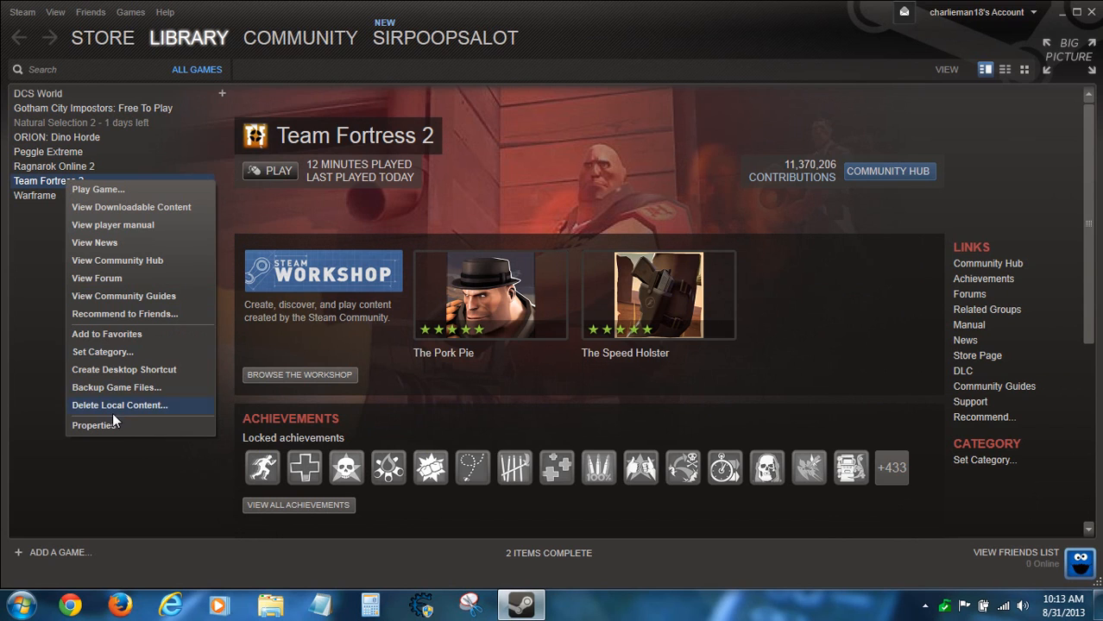
- In Team Fortress 2's General properties, save -windowed as the launch option and close Properties
{"action": "left_click", "coordinate": [95, 425]}
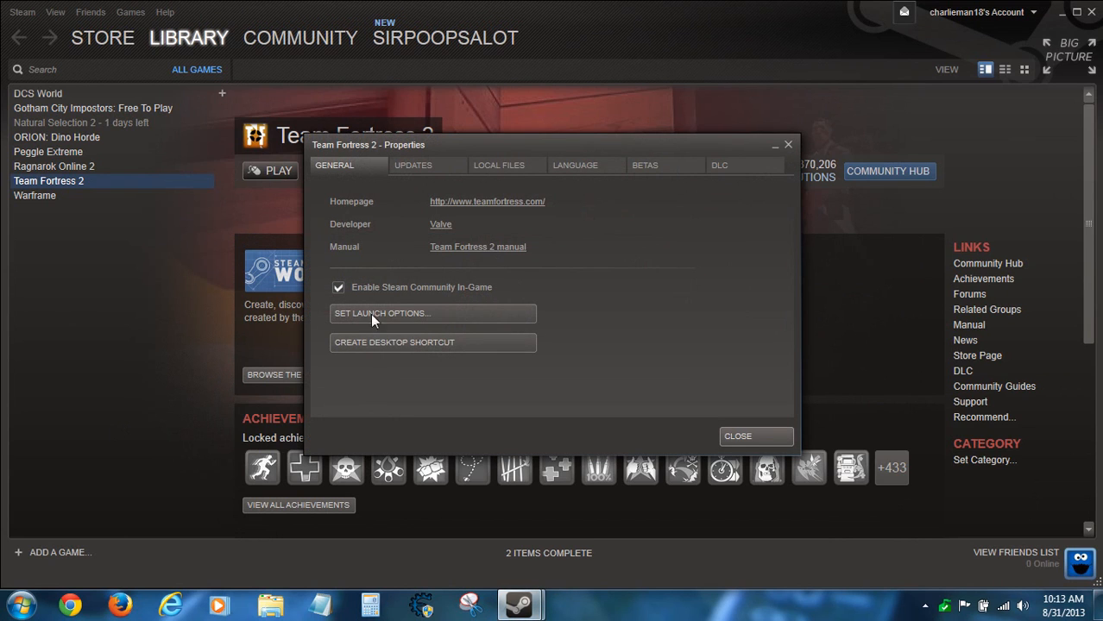
{"action": "left_click", "coordinate": [412, 166]}
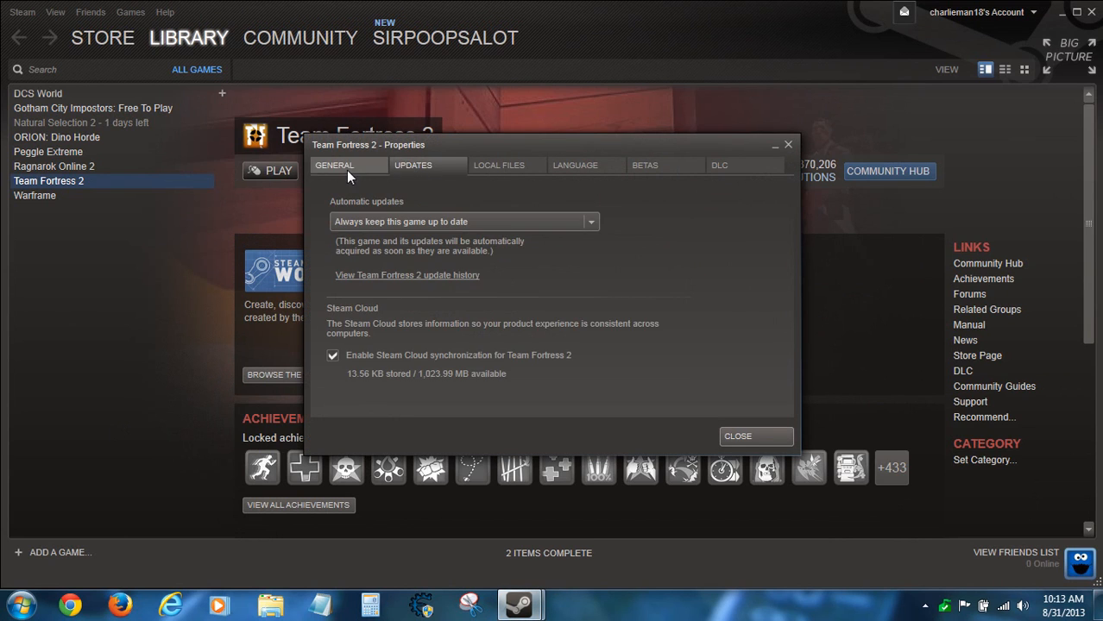
{"action": "left_click", "coordinate": [335, 165]}
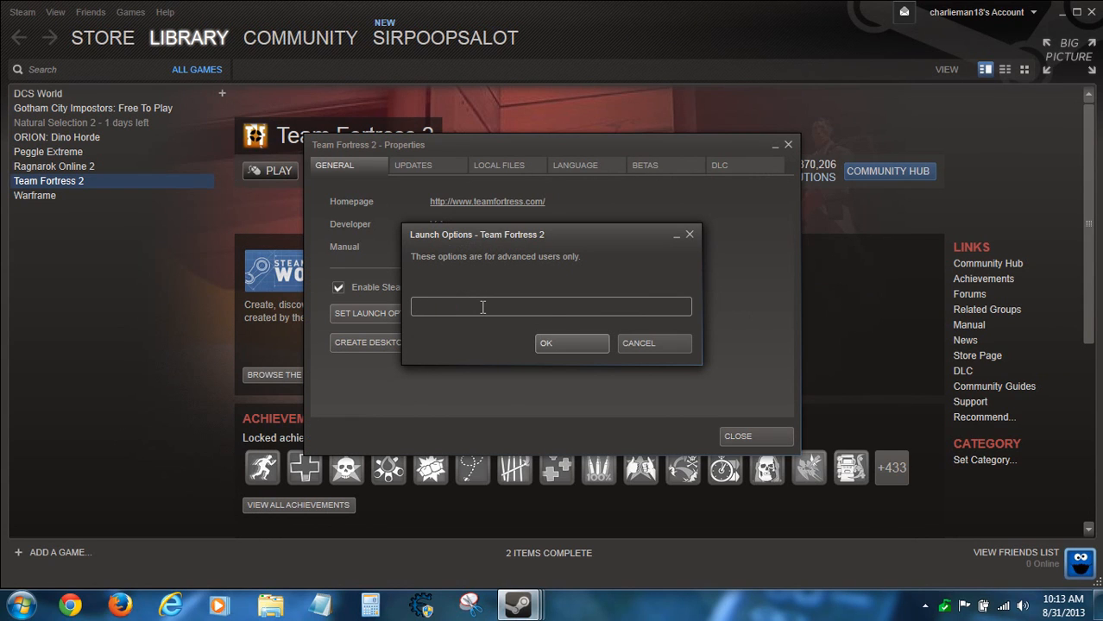
{"action": "type", "text": "-windowed"}
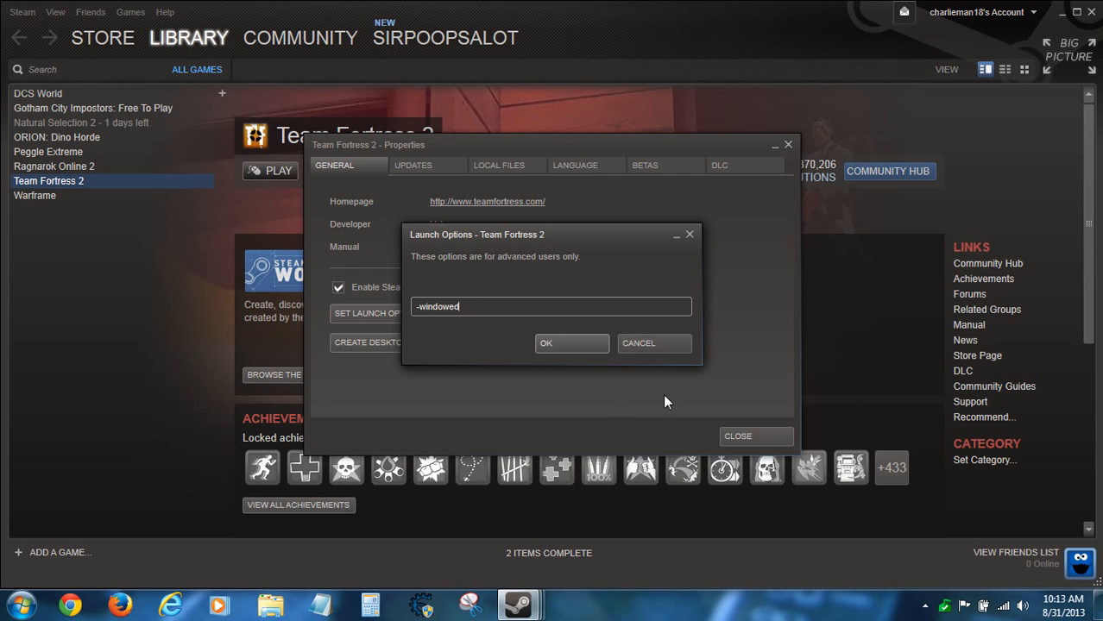
{"action": "left_click", "coordinate": [571, 342]}
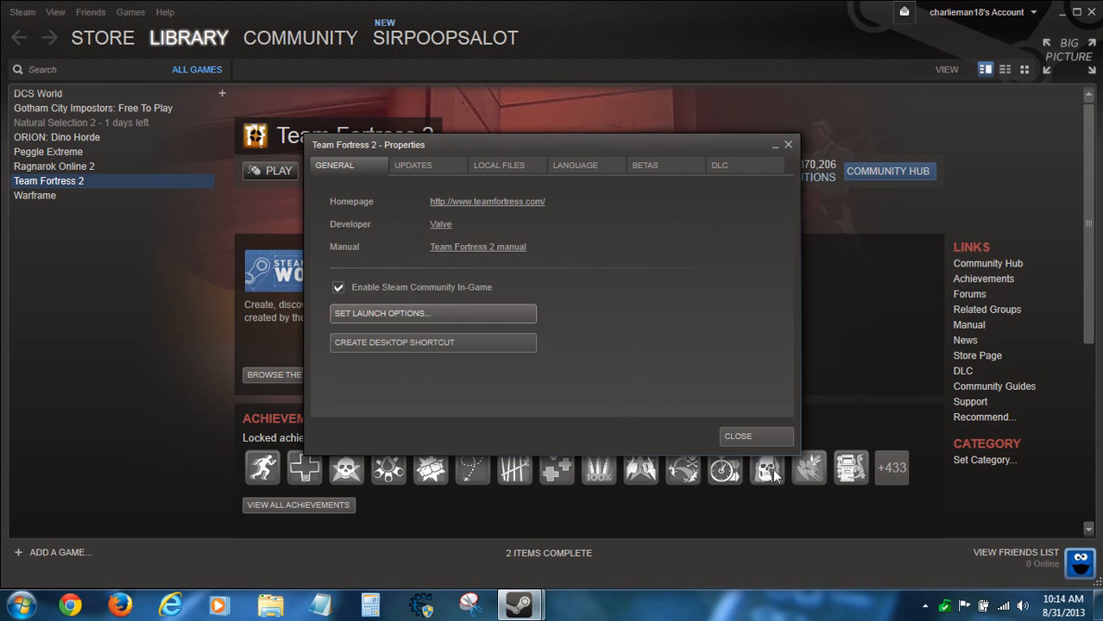
{"action": "left_click", "coordinate": [739, 435]}
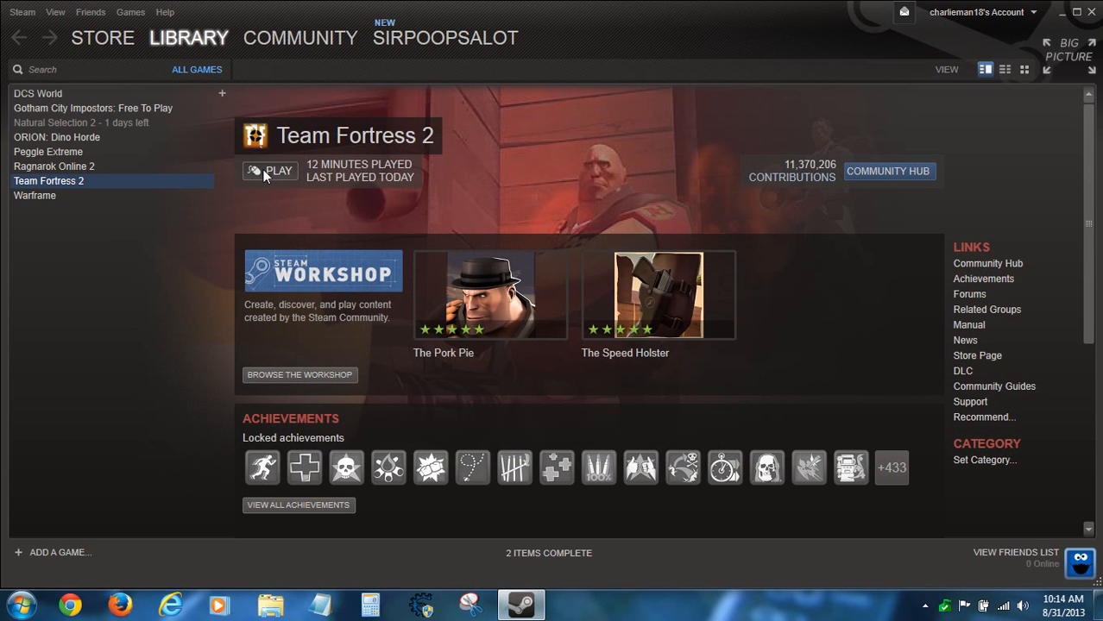
{"action": "mouse_move", "coordinate": [604, 301]}
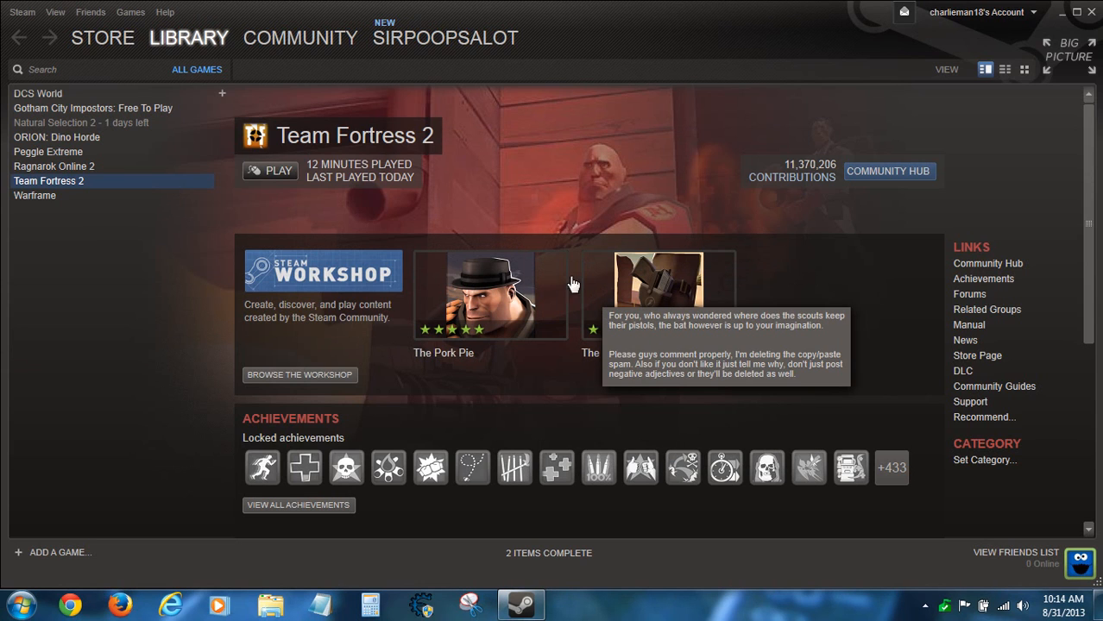
{"action": "mouse_move", "coordinate": [552, 172]}
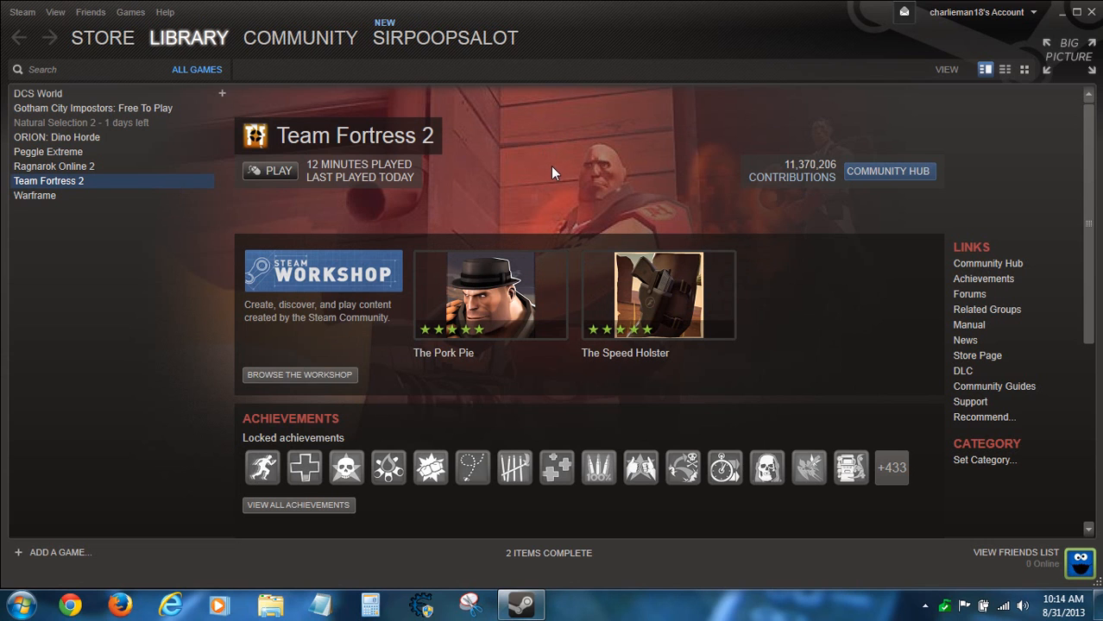
{"action": "left_click", "coordinate": [270, 171]}
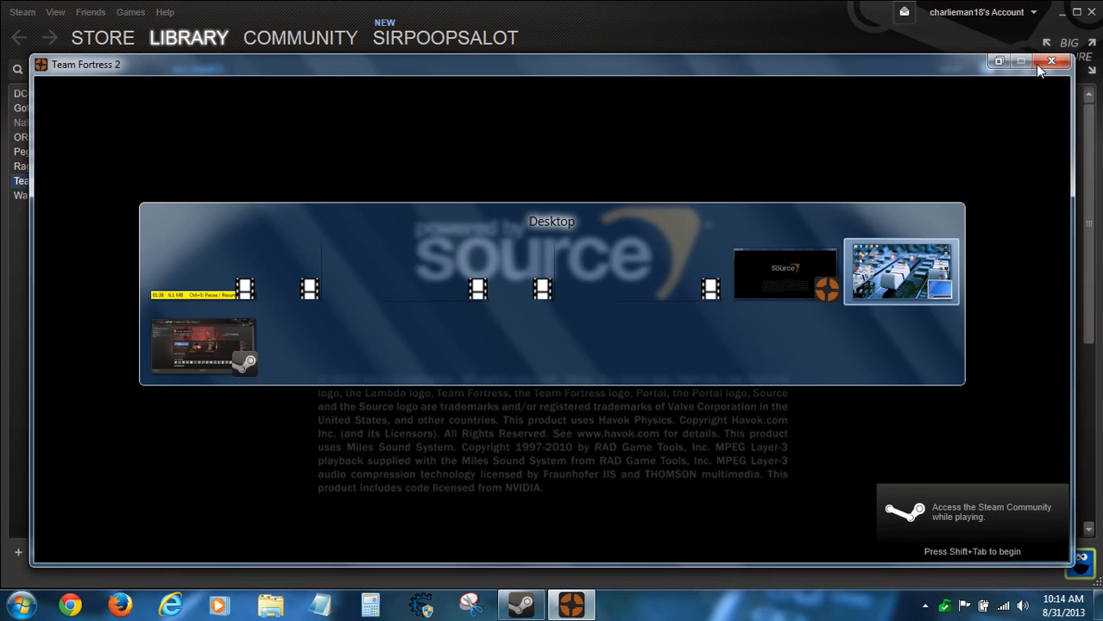
{"action": "left_click", "coordinate": [1053, 62]}
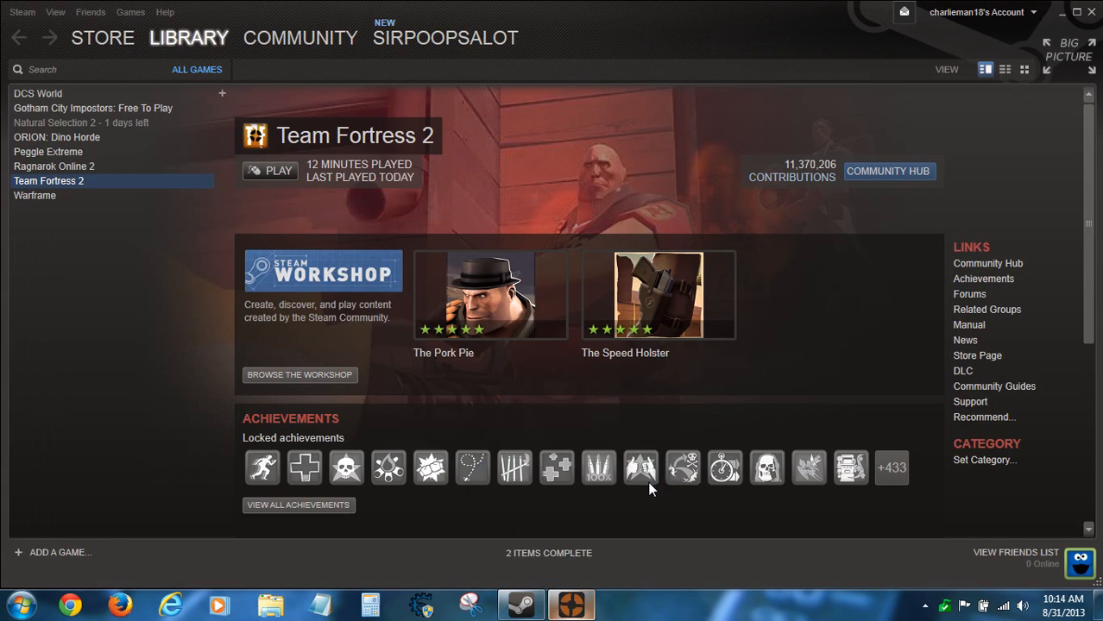
- Minimize Steam and close it from the taskbar thumbnail
{"action": "left_click", "coordinate": [1064, 10]}
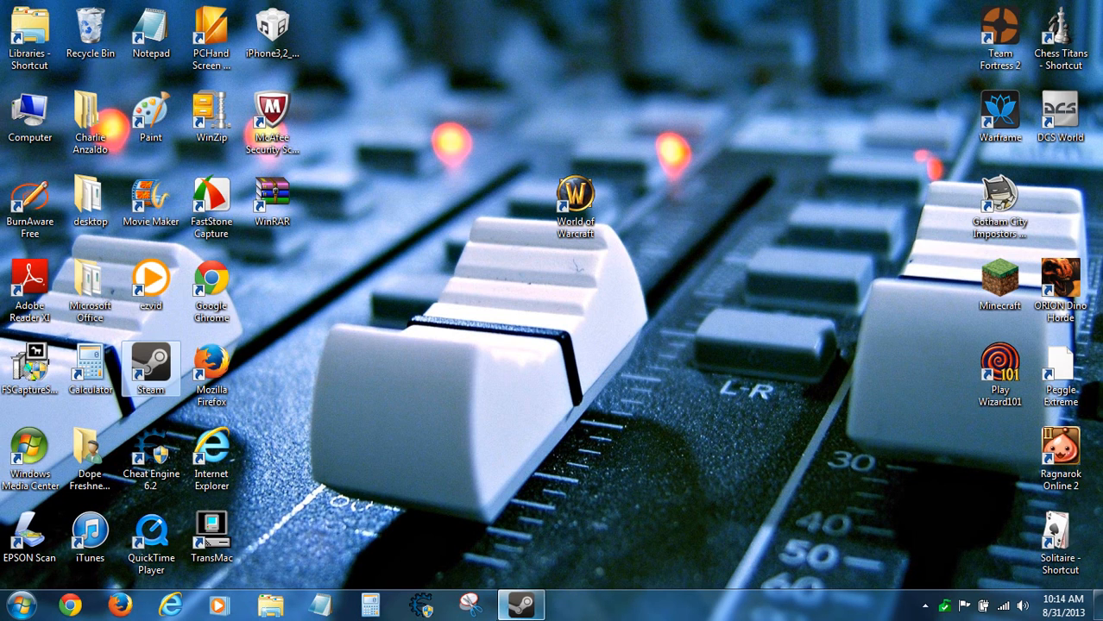
{"action": "mouse_move", "coordinate": [521, 604]}
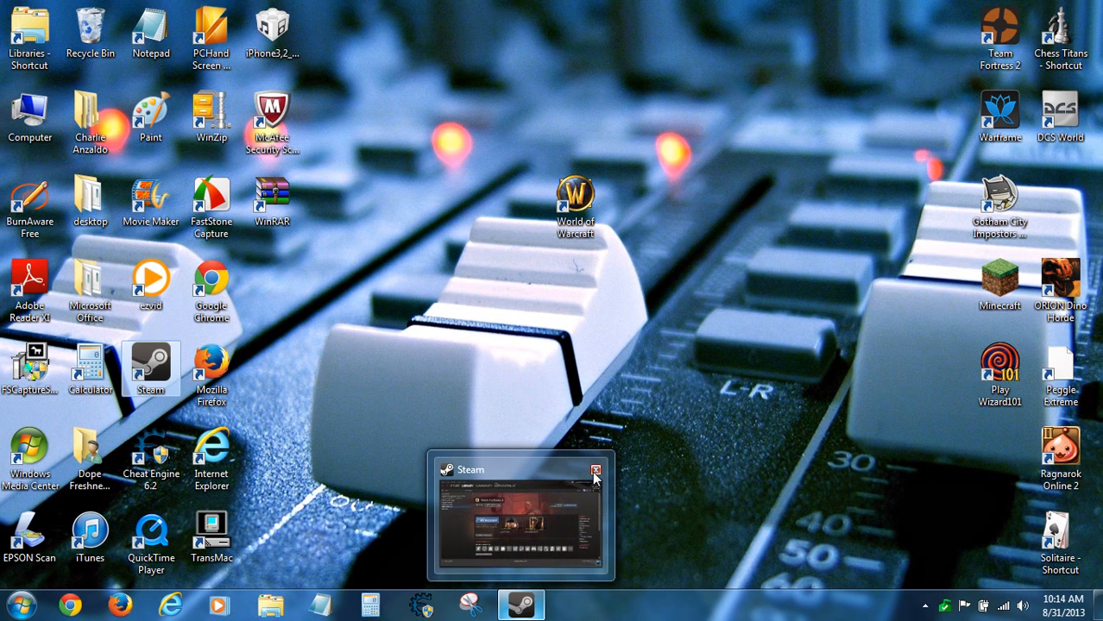
{"action": "left_click", "coordinate": [596, 470]}
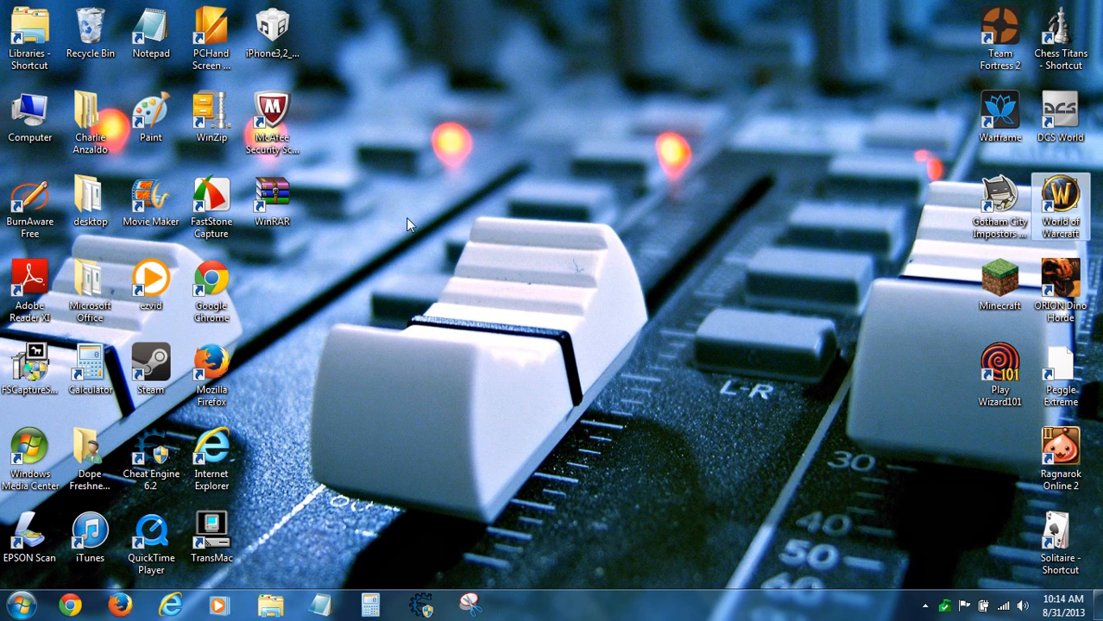
{"action": "mouse_move", "coordinate": [372, 204]}
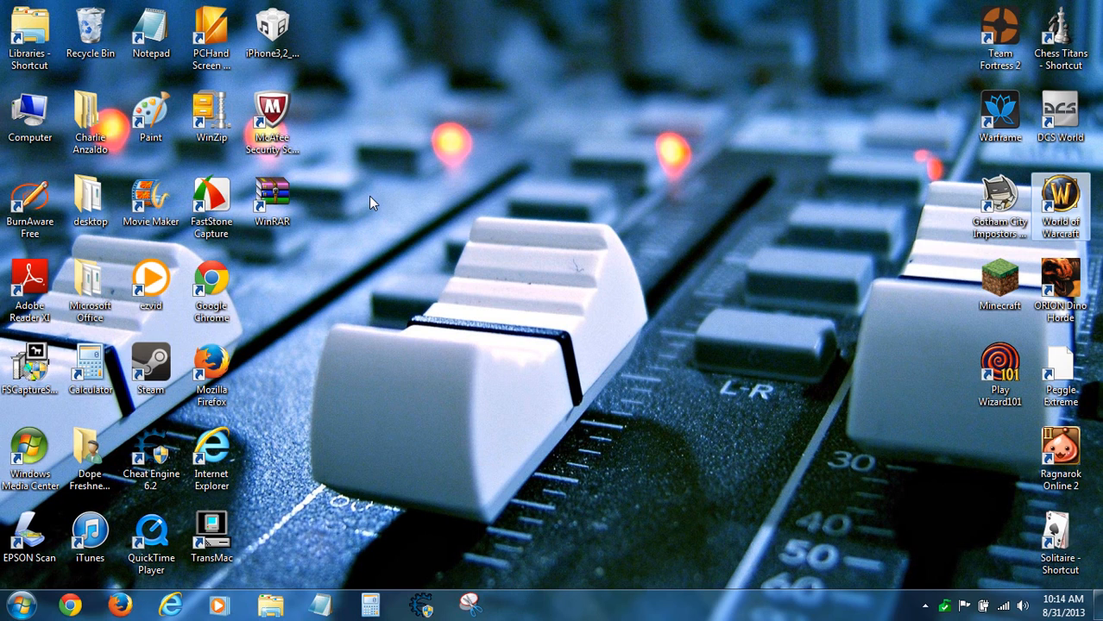